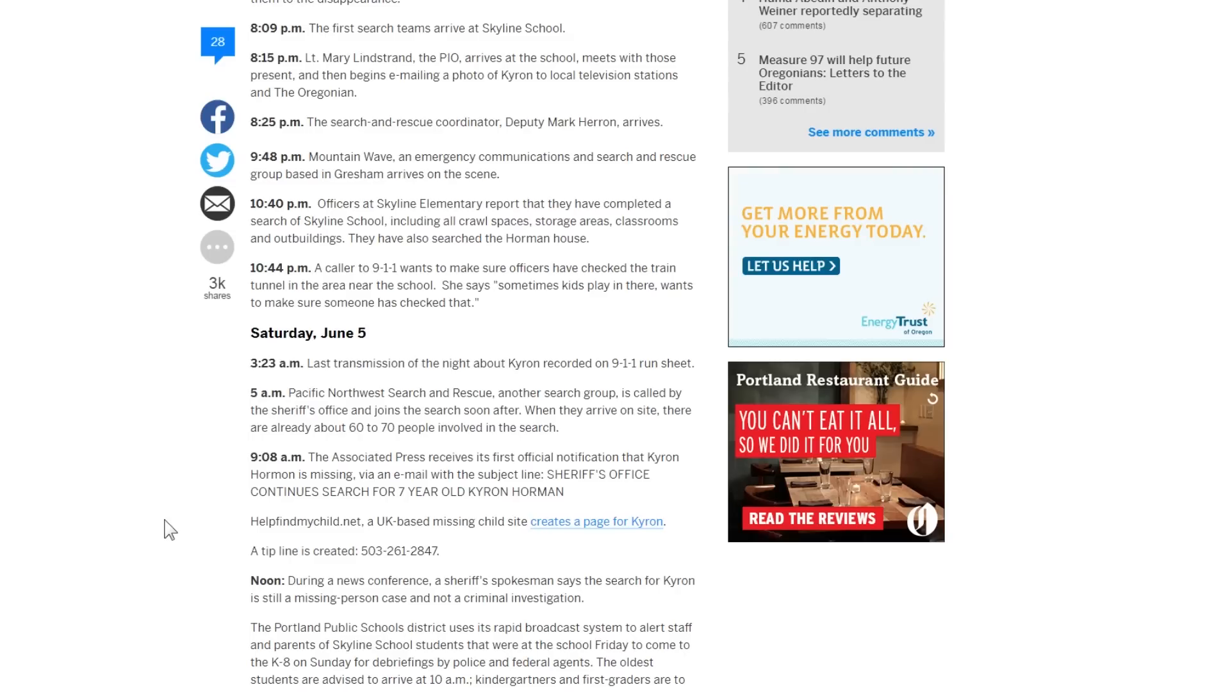
Step: Switch from the Oregonian timeline to the GoFundMe 'Justice for Kyron Horman!' fundraiser page
{"action": "left_click", "coordinate": [596, 522]}
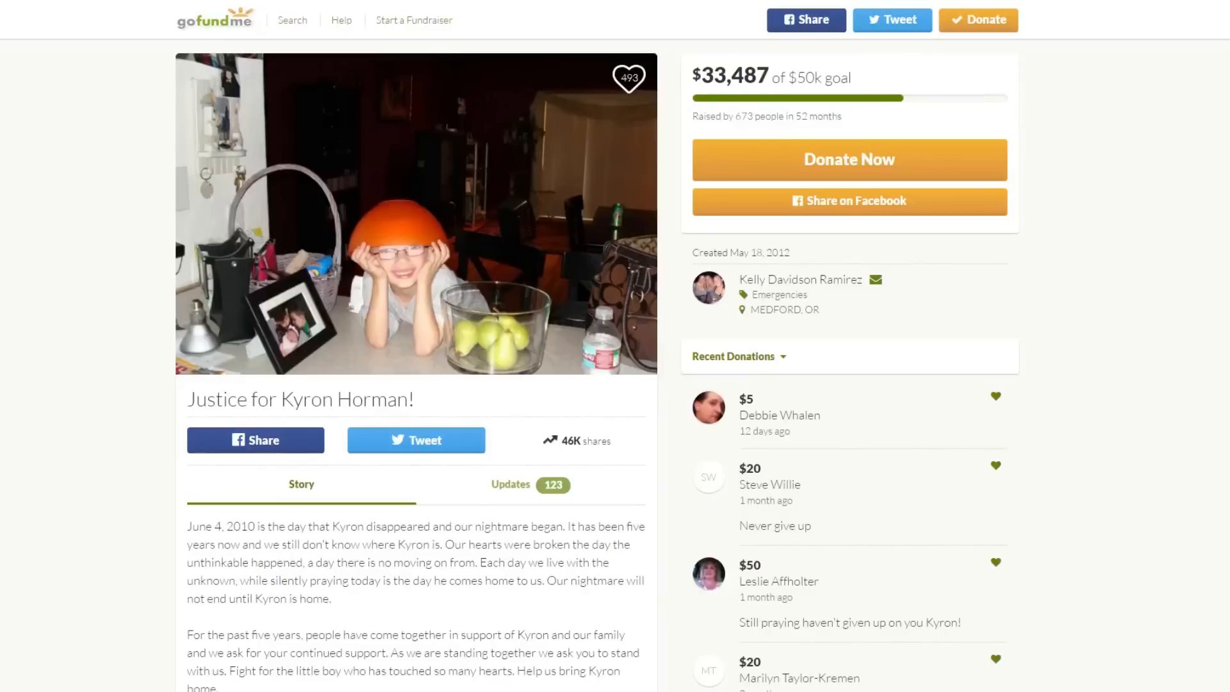
{"action": "mouse_move", "coordinate": [65, 462]}
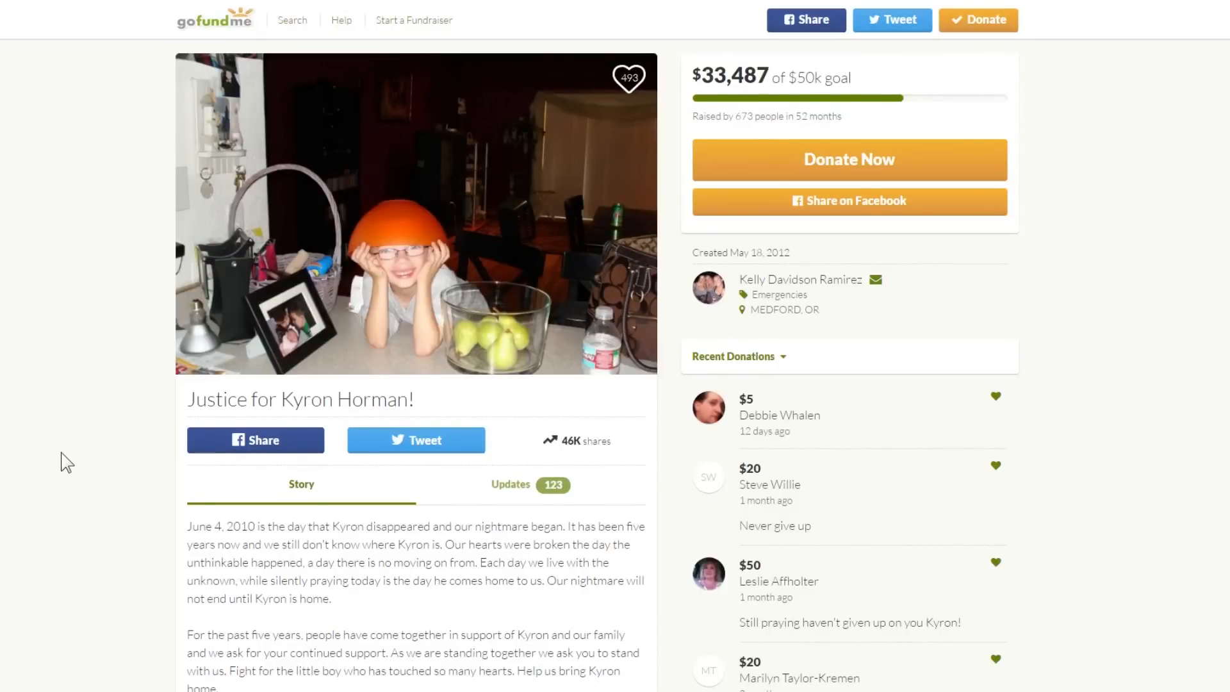